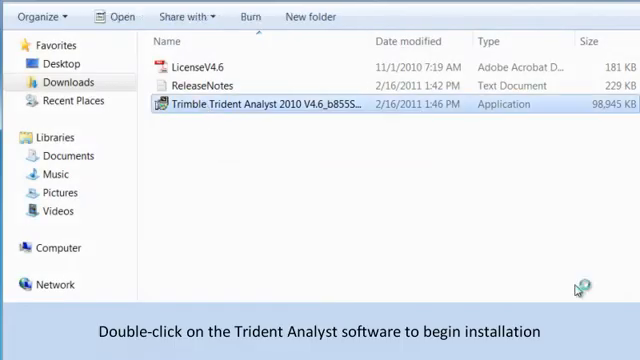
Launch the Trimble Trident Analyst 2010 V4.6 installer from the Downloads folder.
double_click(255, 104)
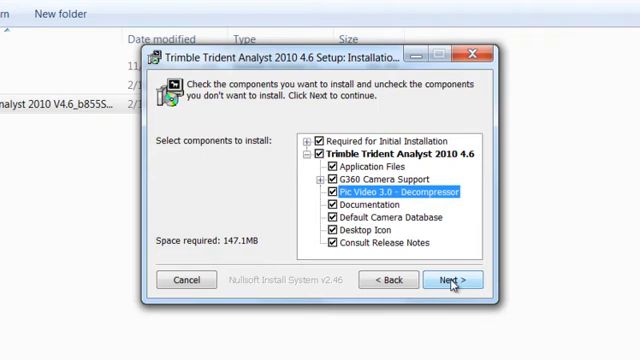
Keep all components checked (147.1 MB) and continue to the destination folder page.
click(457, 280)
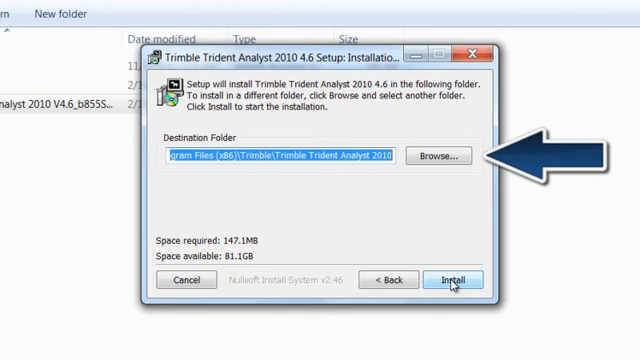
Install to the default Program Files (x86)\Trimble\Trimble Trident Analyst 2010 folder.
click(453, 281)
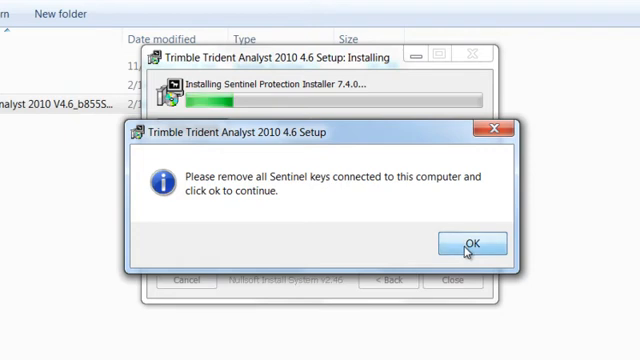
Acknowledge the Sentinel Protection Installer 7.4.0 request to remove connected Sentinel keys.
click(471, 243)
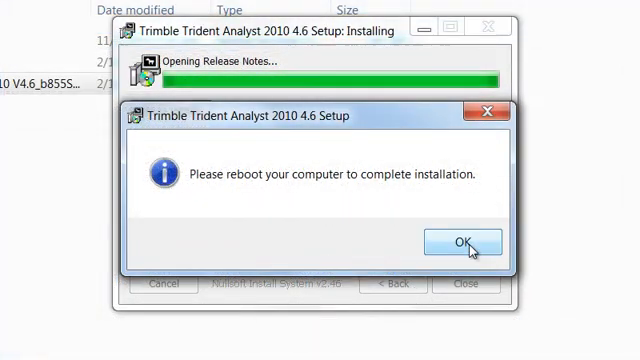
Accept the reboot notice and close the completed installer.
click(461, 242)
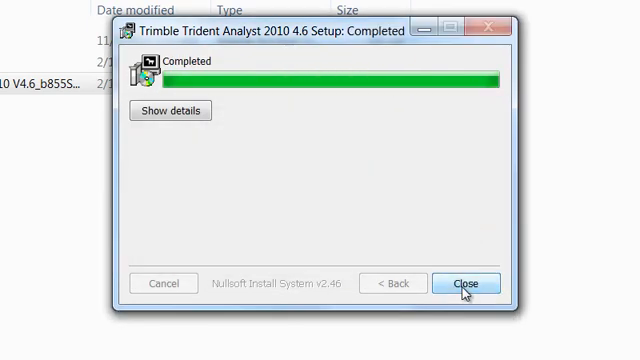
click(466, 283)
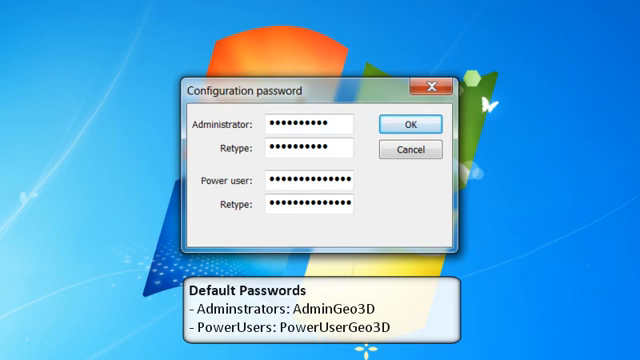
Confirm the Administrator and Power user passwords, opening the main interface with its GIS layer list.
click(415, 123)
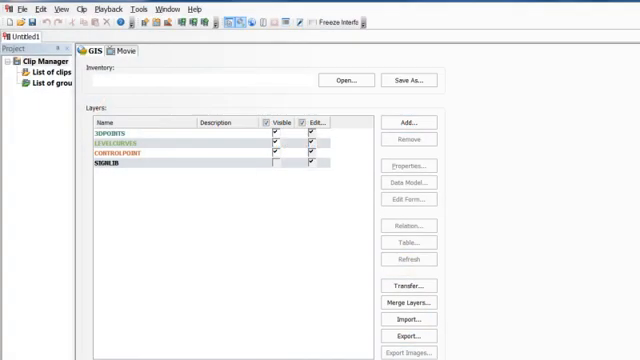